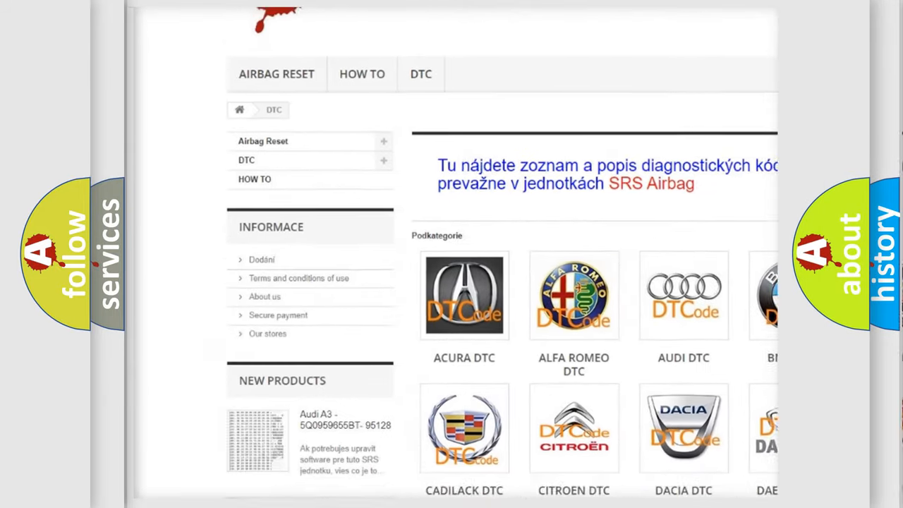
scroll(down, 3)
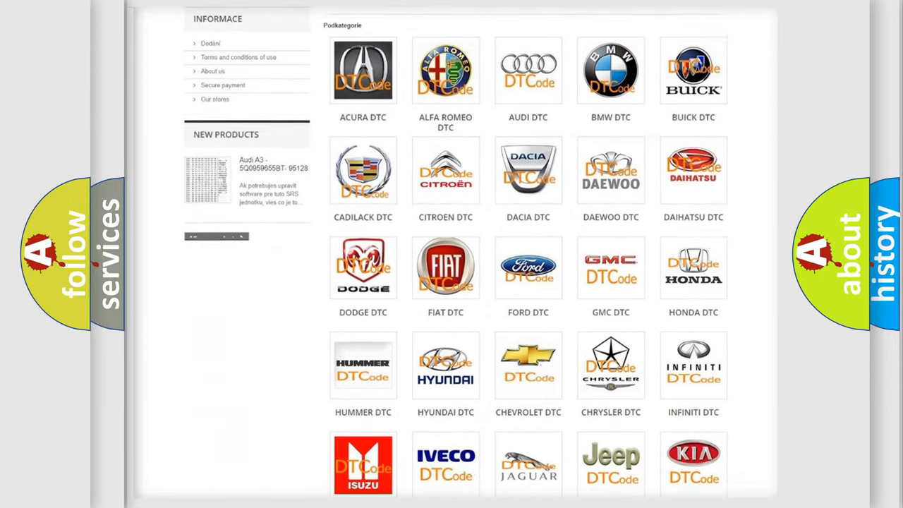
scroll(down, 3)
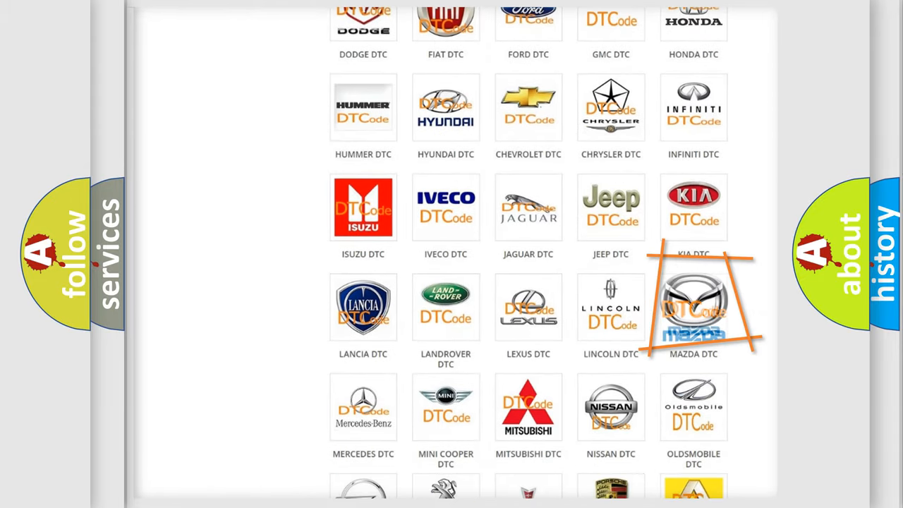